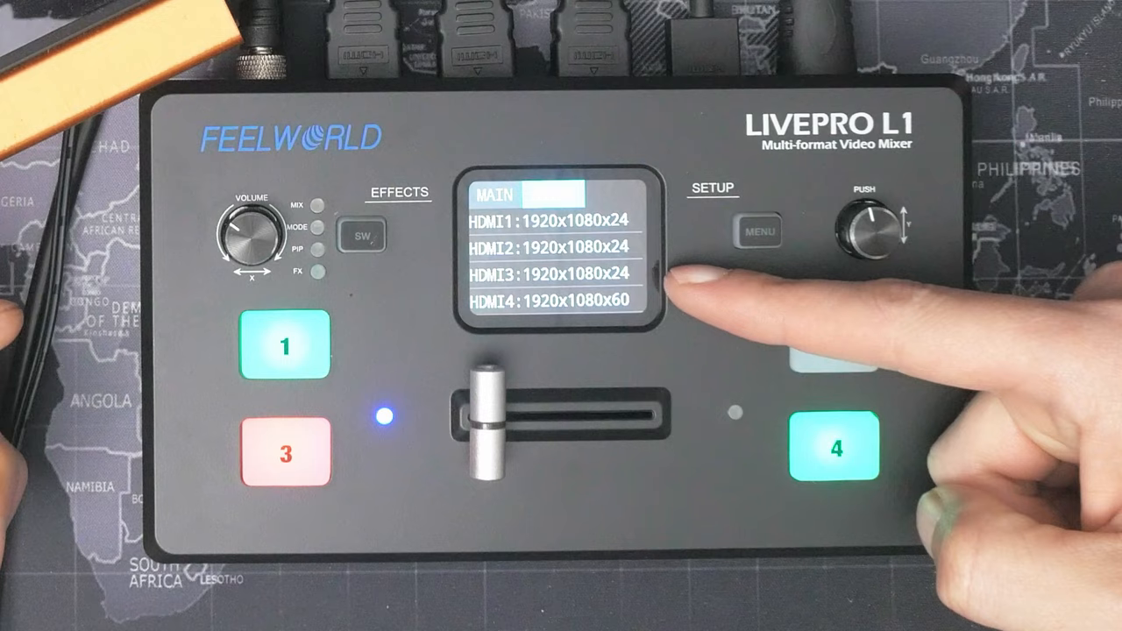
left_click(874, 227)
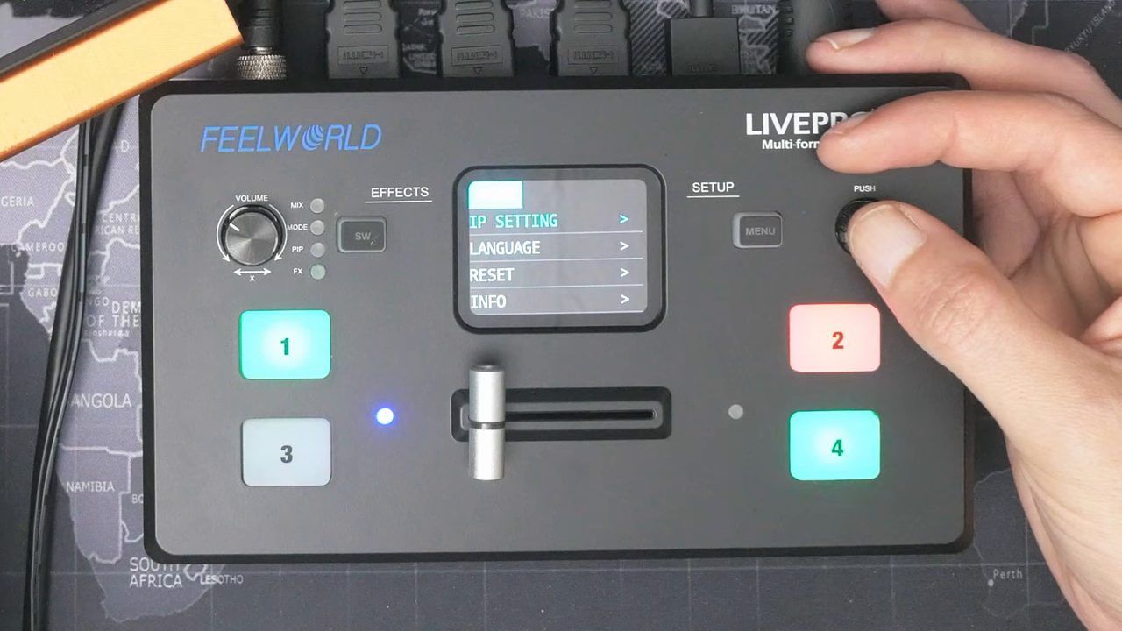
left_click(859, 225)
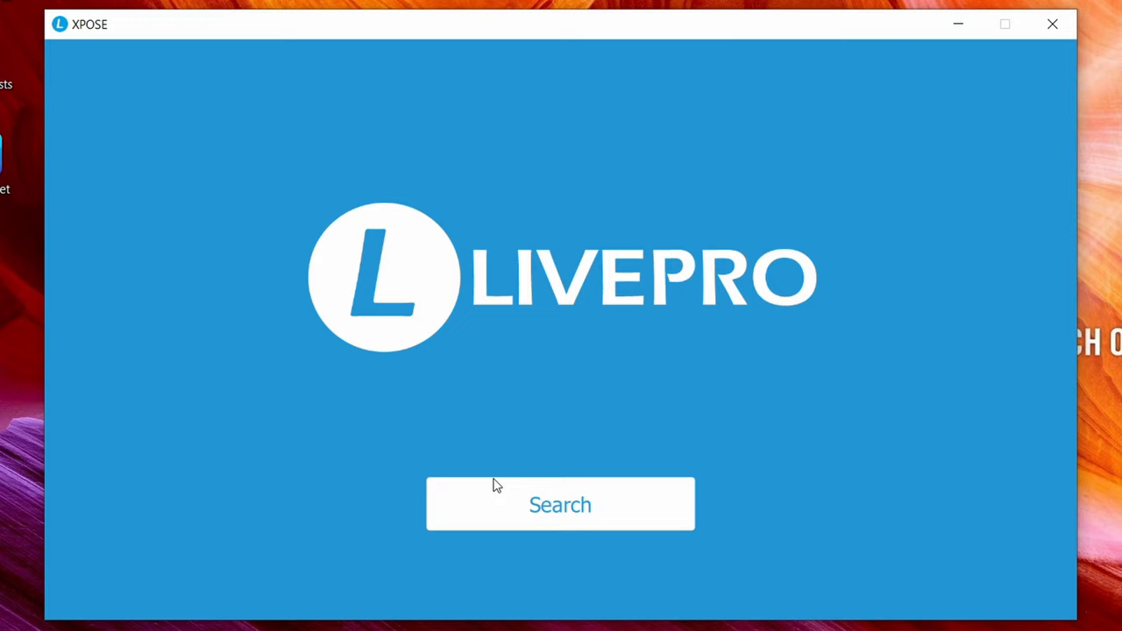
left_click(559, 505)
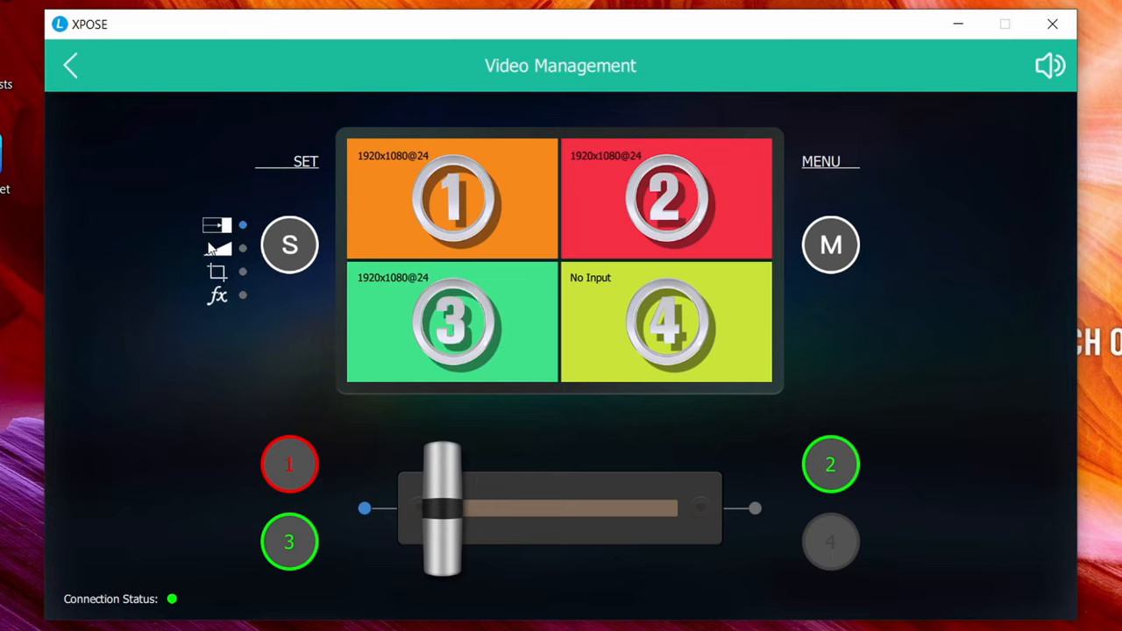
mouse_move(745, 316)
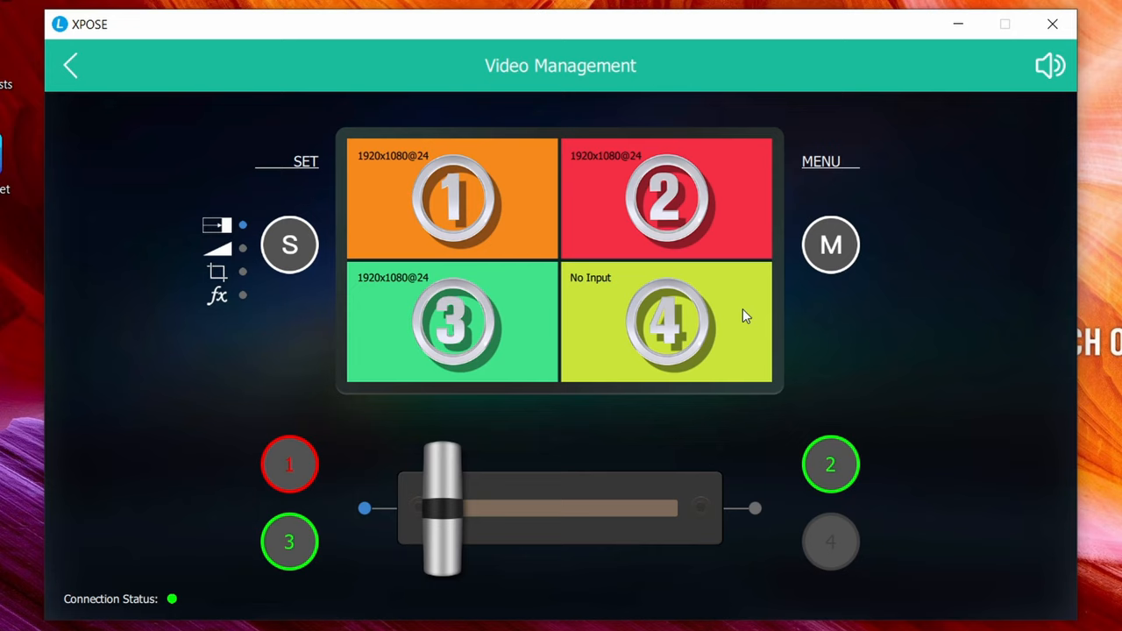